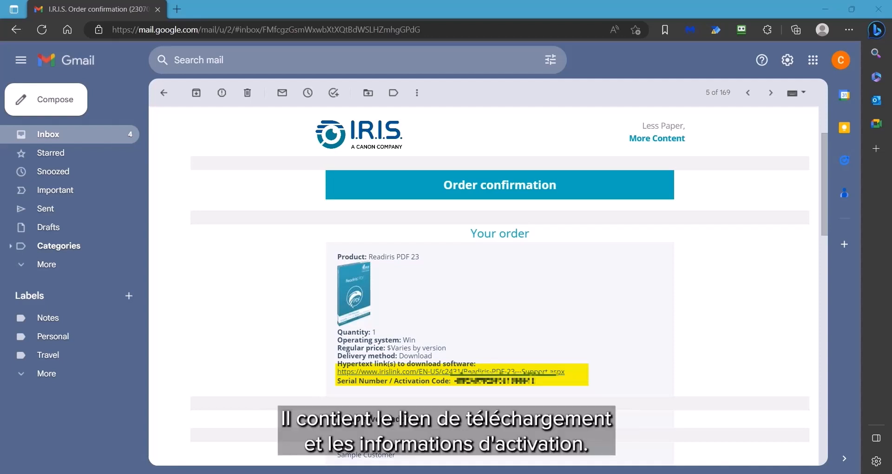
Follow the email's download link to the Irislink support page and reveal Readiris PDF 23's Download Software section
click(46, 263)
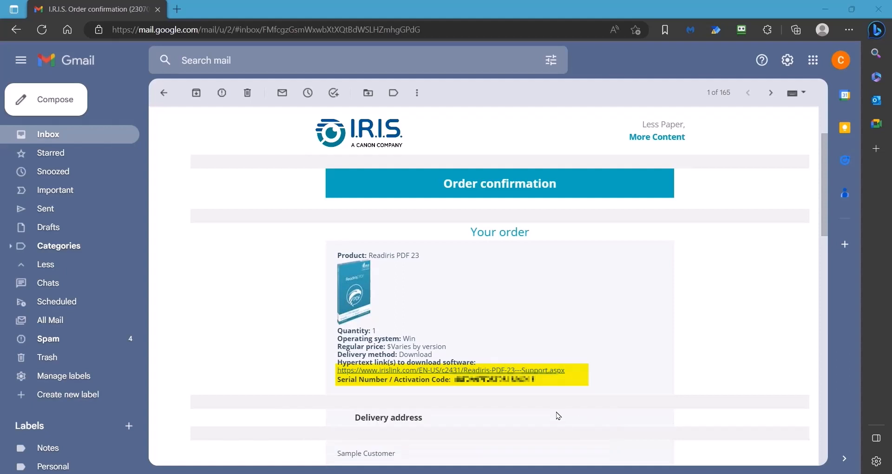
click(450, 370)
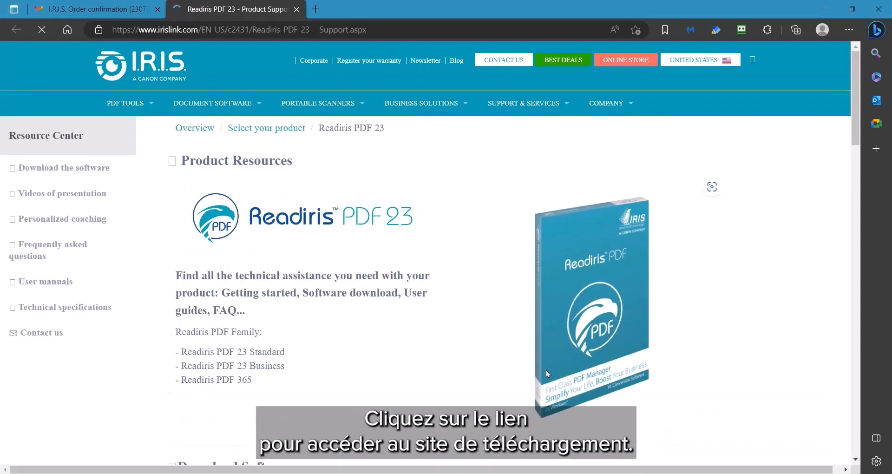
scroll(down, 3)
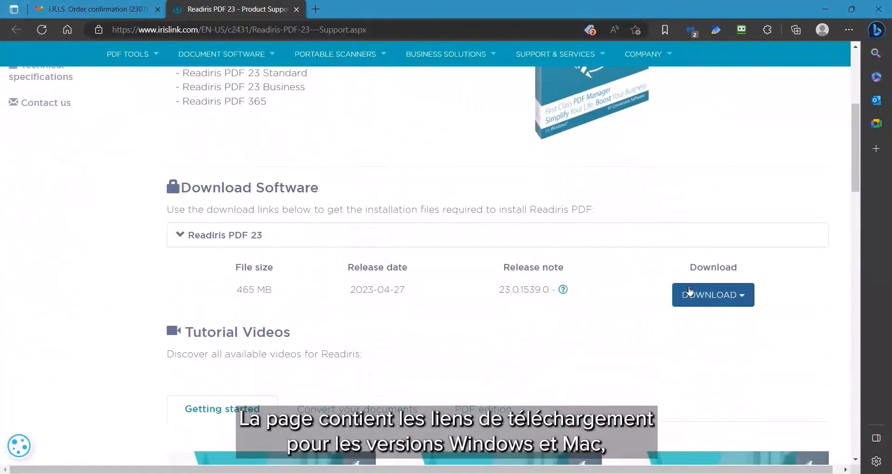
click(713, 294)
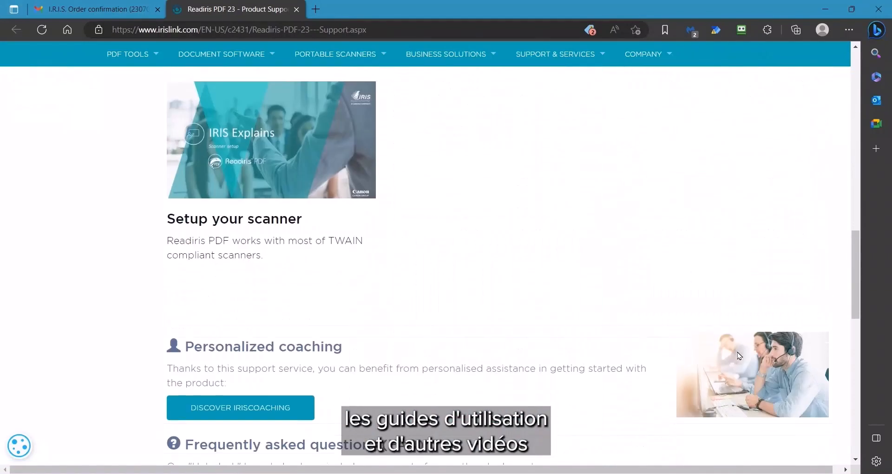
scroll(down, 3)
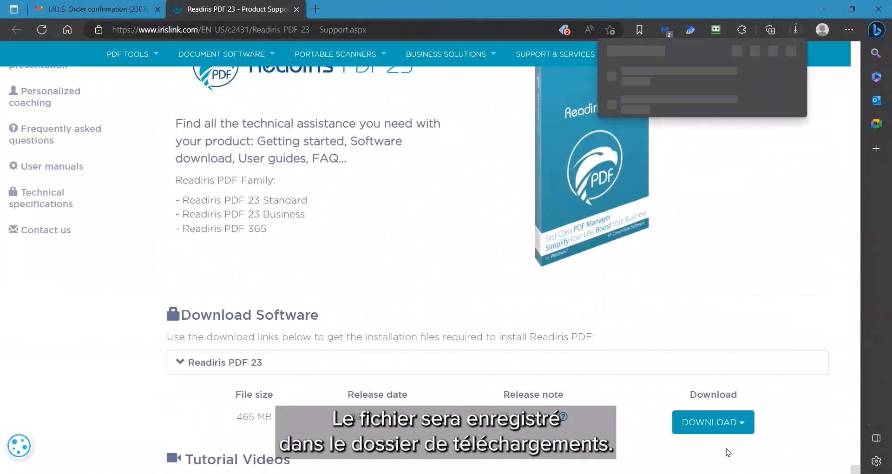
Download the Readiris-PDF-23-23.0.1539_Win.msi Windows installer in Edge
click(709, 422)
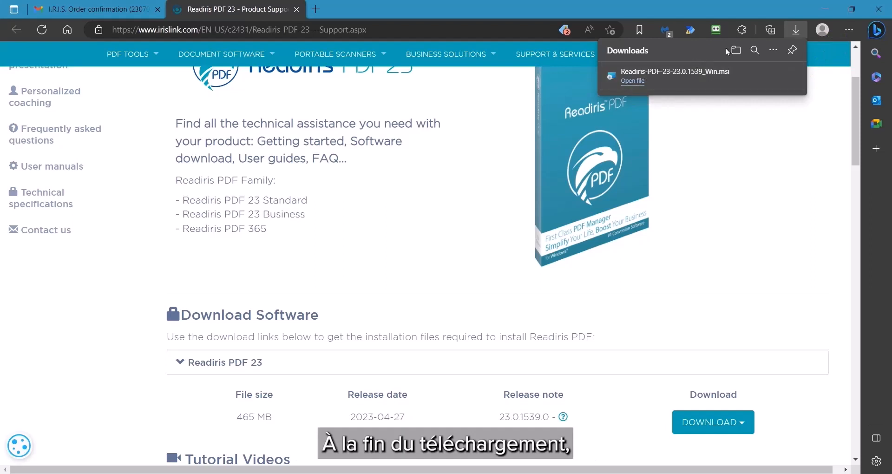
mouse_move(735, 51)
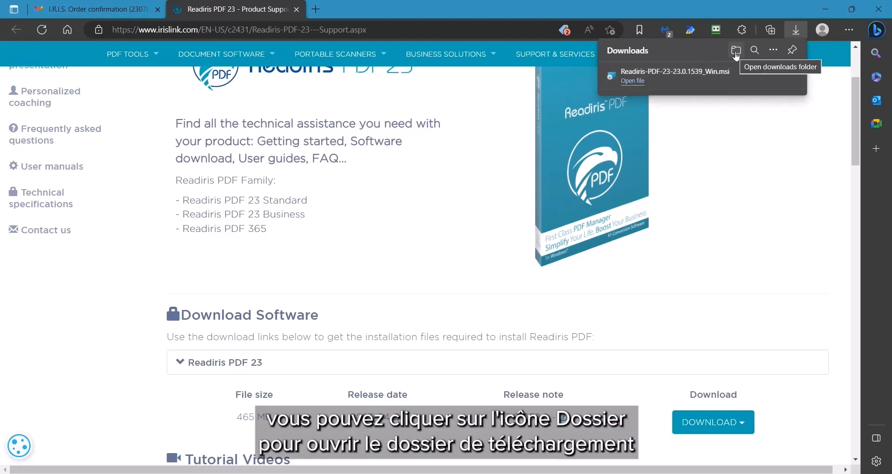
mouse_move(629, 83)
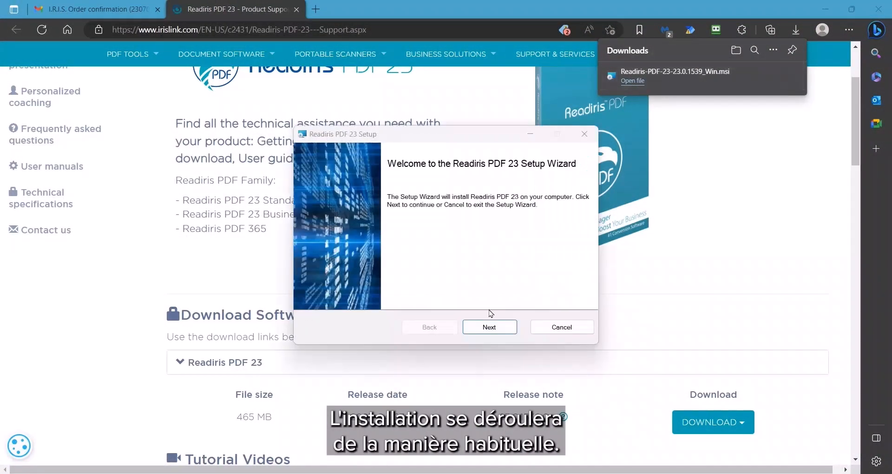
Run the Readiris PDF 23 setup wizard to completion and finish it
click(488, 327)
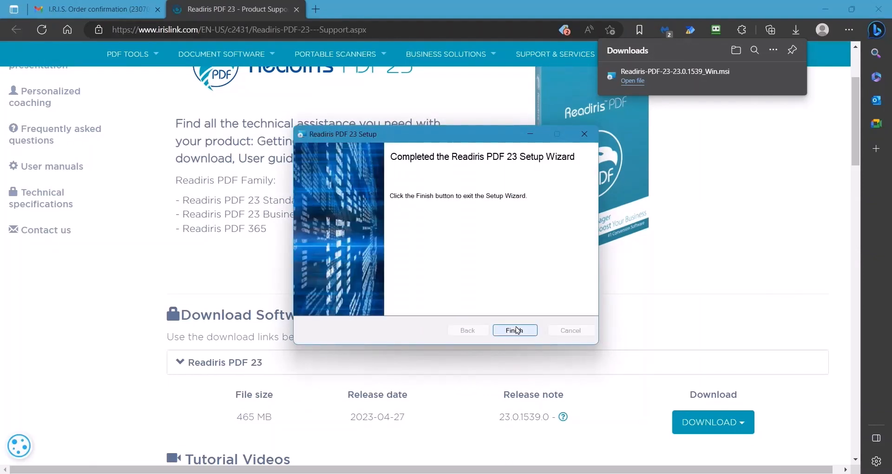
click(514, 330)
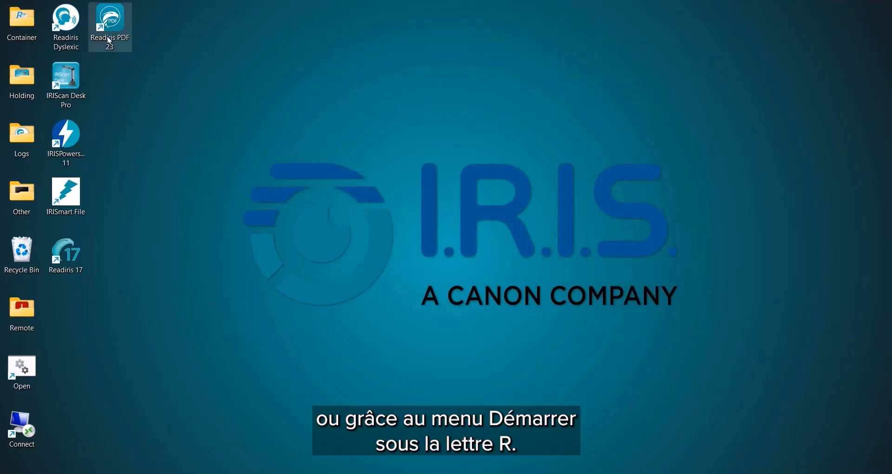
Start Readiris PDF 23 from the All apps list under the letter R
click(445, 472)
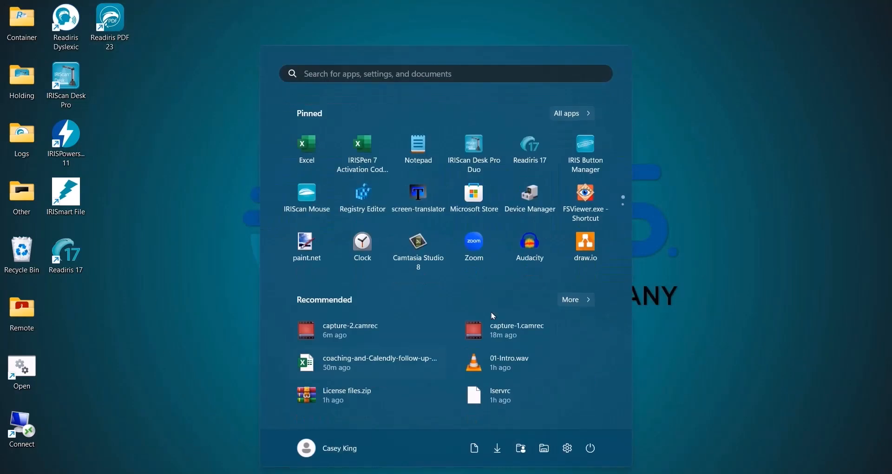
click(570, 113)
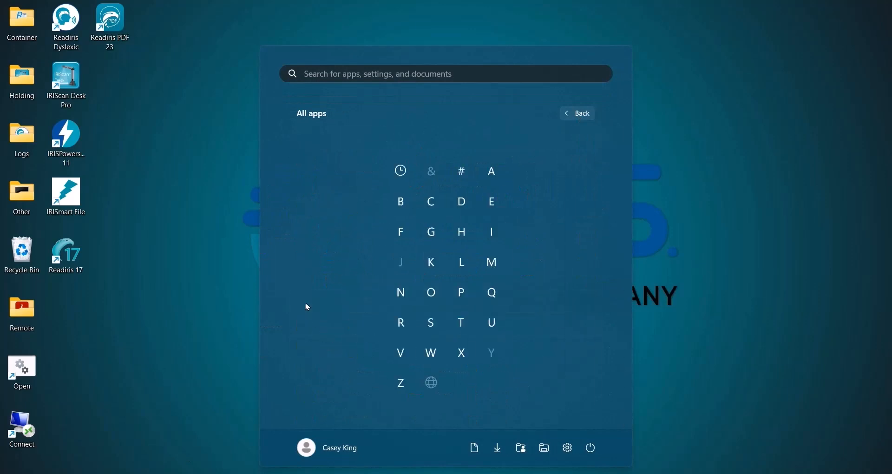
click(401, 322)
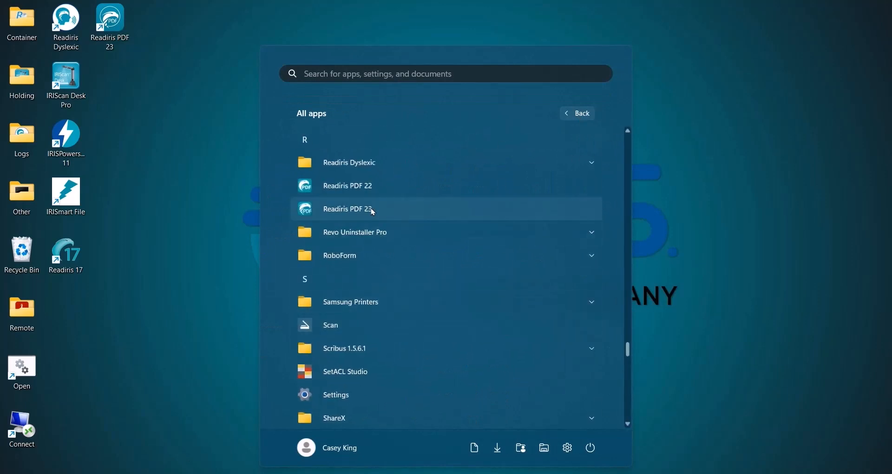
click(347, 209)
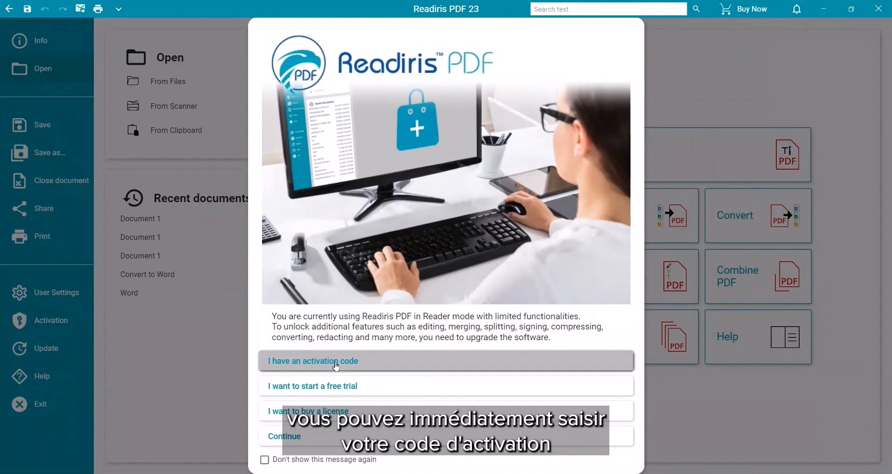
Enter the purchased activation code and complete online activation to reach the full home screen
click(312, 361)
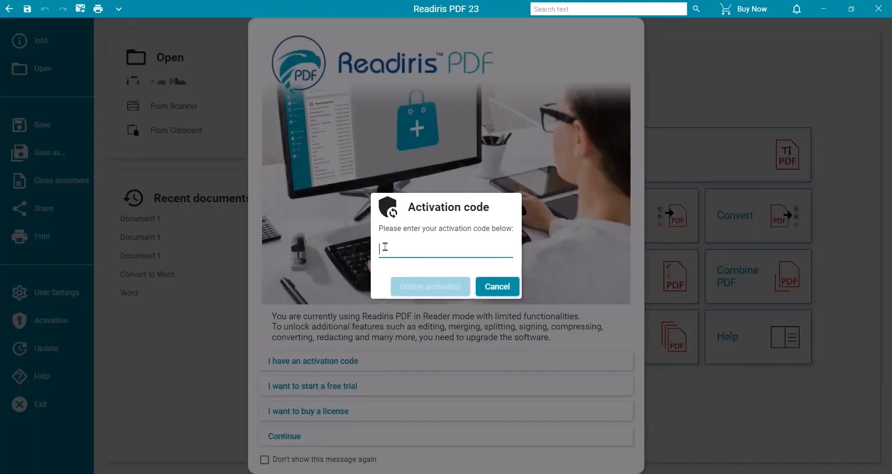
mouse_move(437, 328)
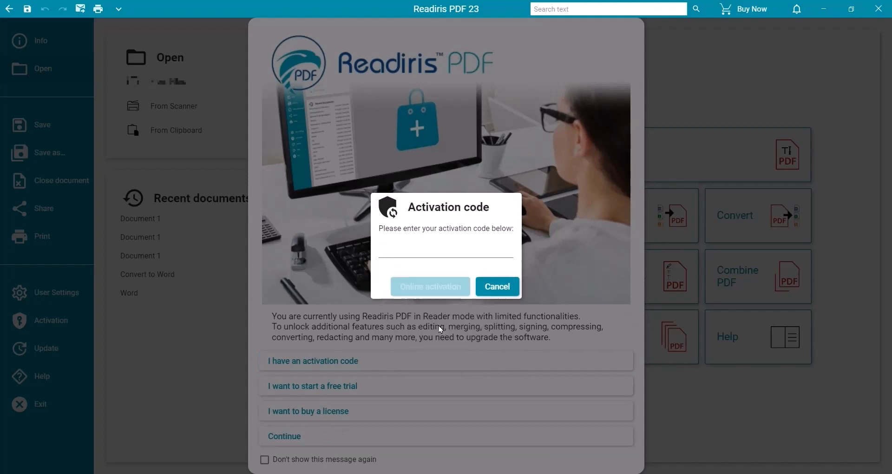
click(430, 286)
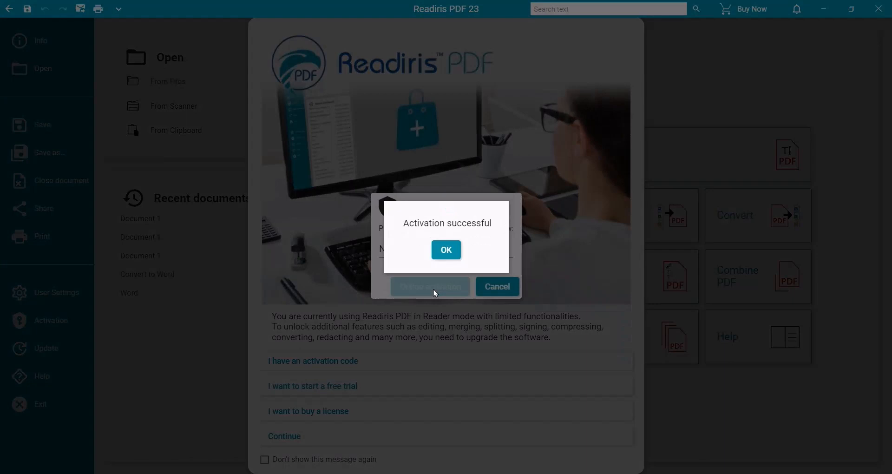
click(445, 249)
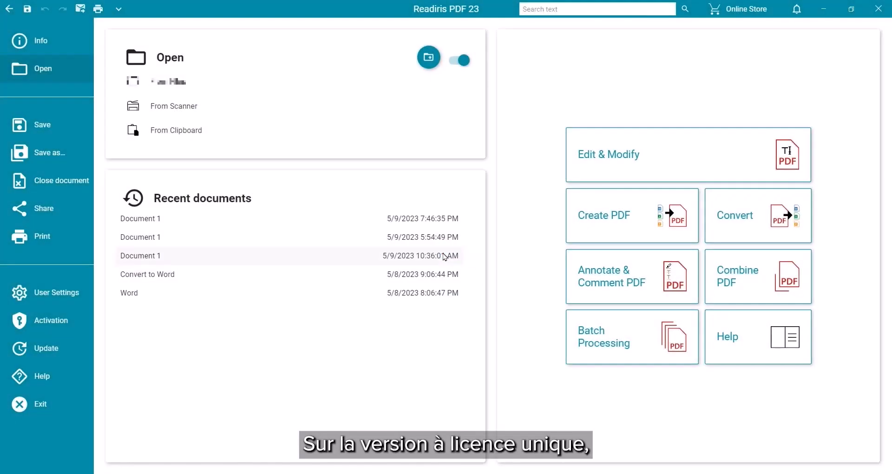
mouse_move(51, 320)
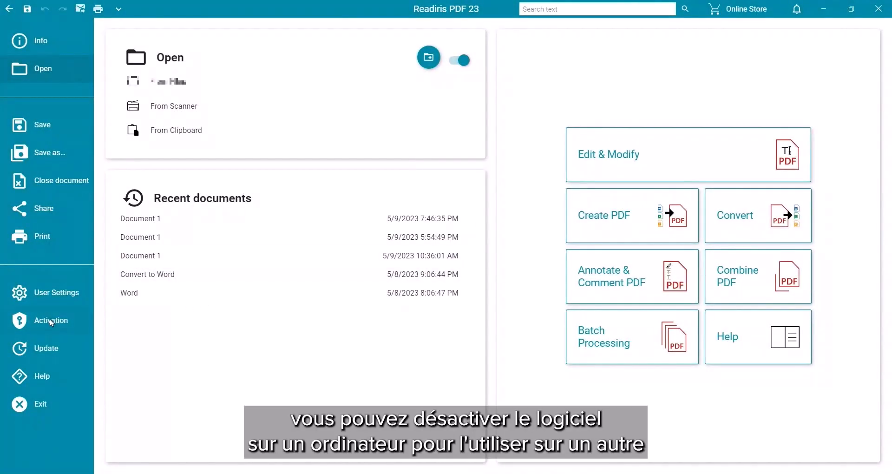
In the Activation section, copy and paste the code, then deactivate the license online to Activated: False
click(51, 321)
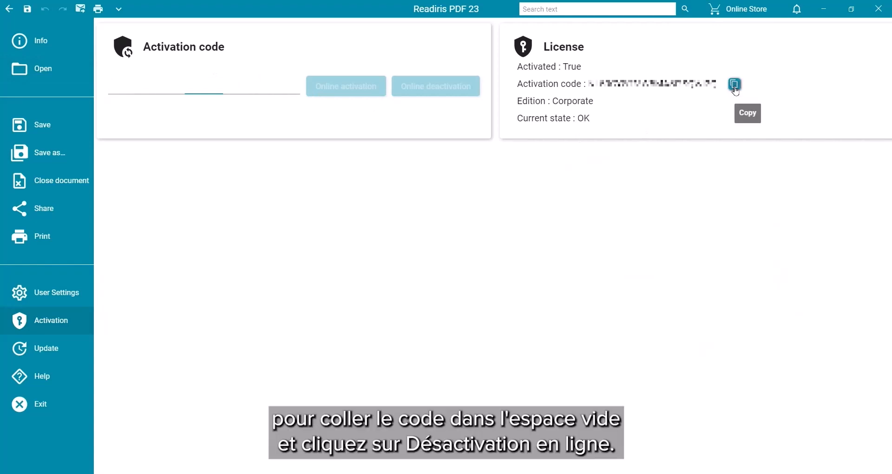
click(204, 86)
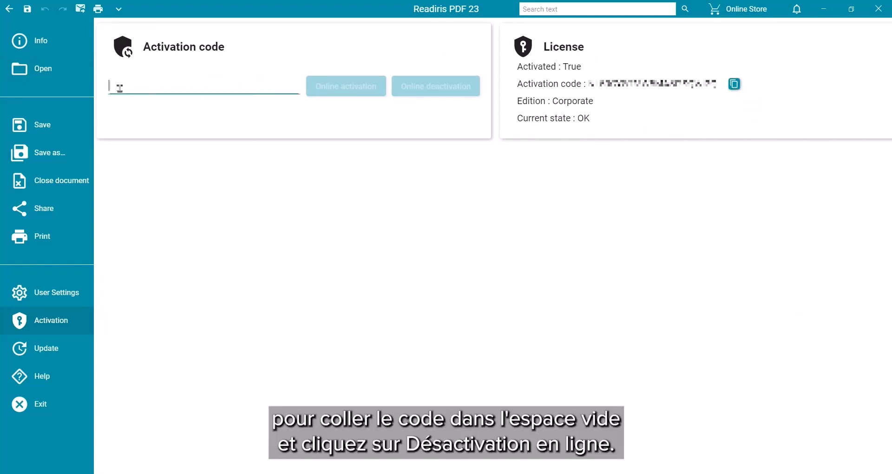
right_click(199, 87)
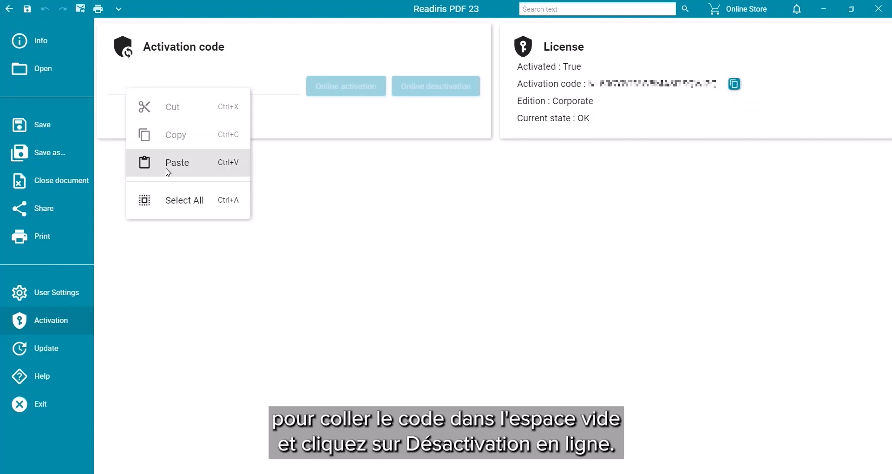
click(177, 163)
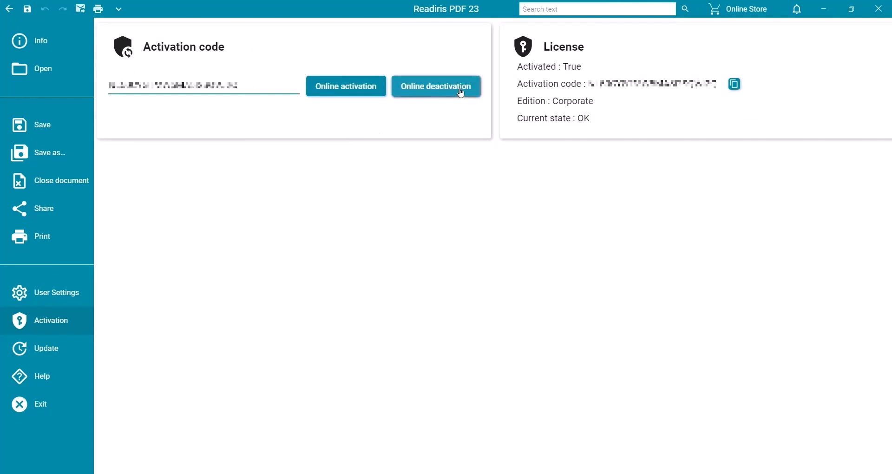
click(435, 85)
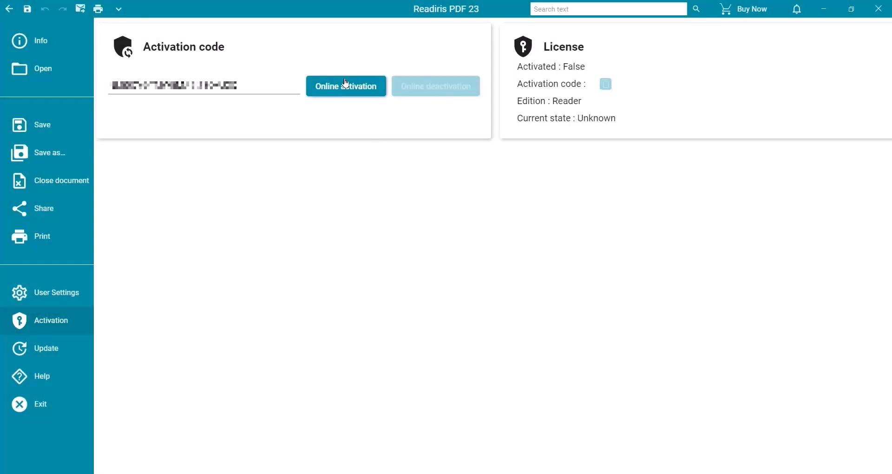
Reactivate the license online with the pasted code, confirming Activated: True, Corporate edition, state OK
click(346, 86)
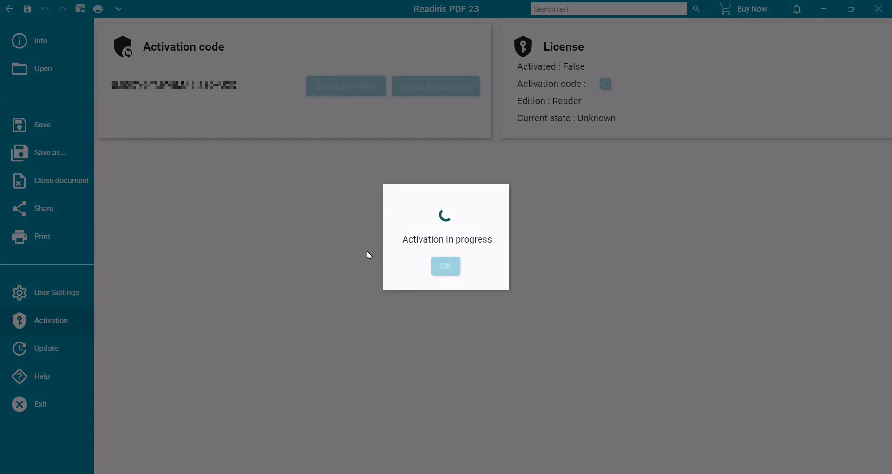
click(445, 265)
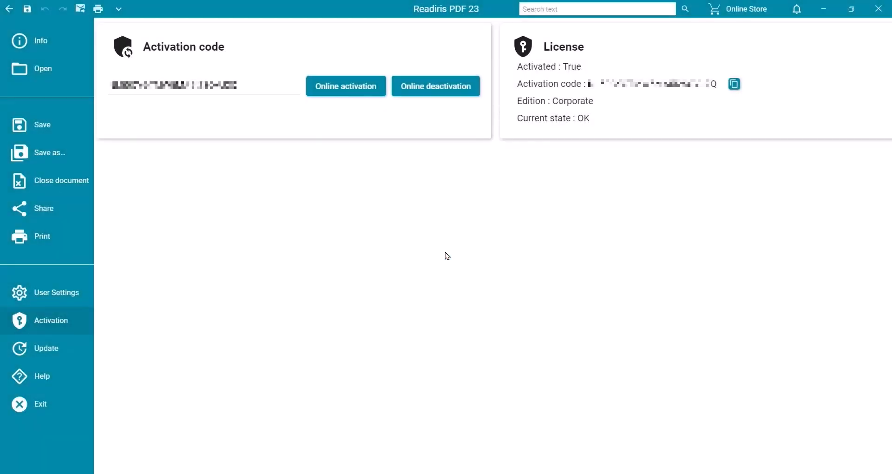